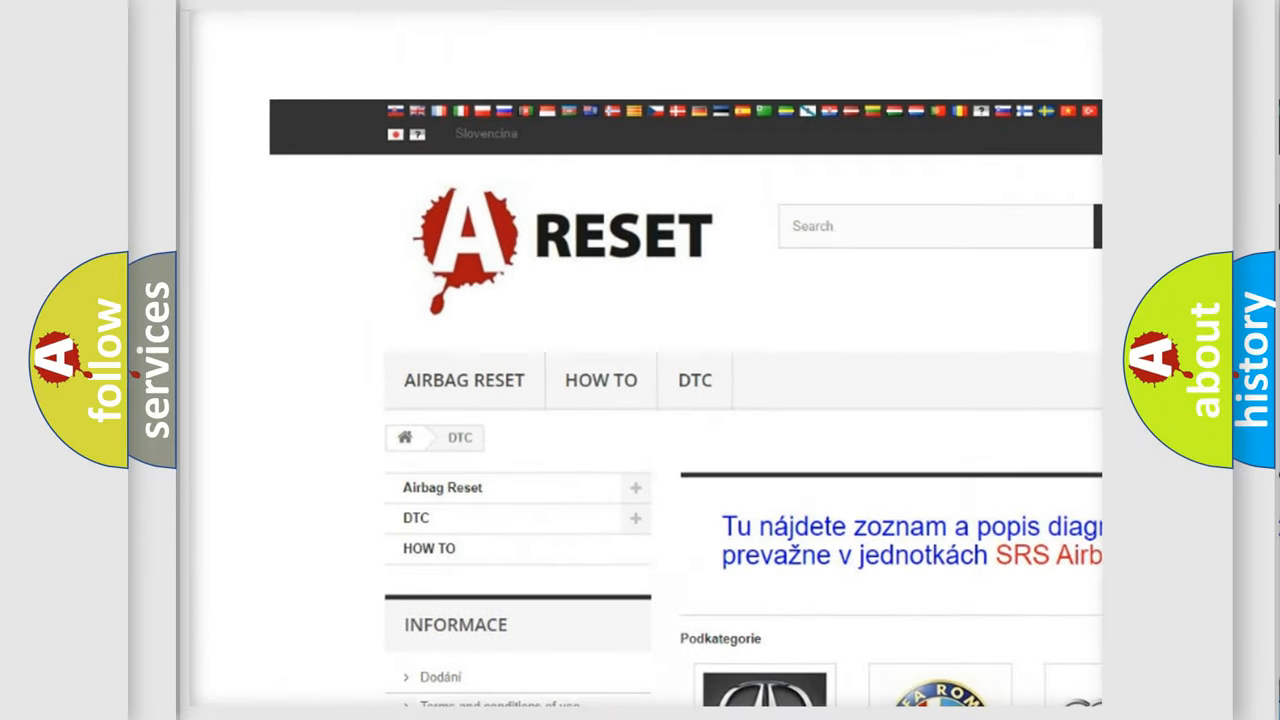
scroll("down", 3)
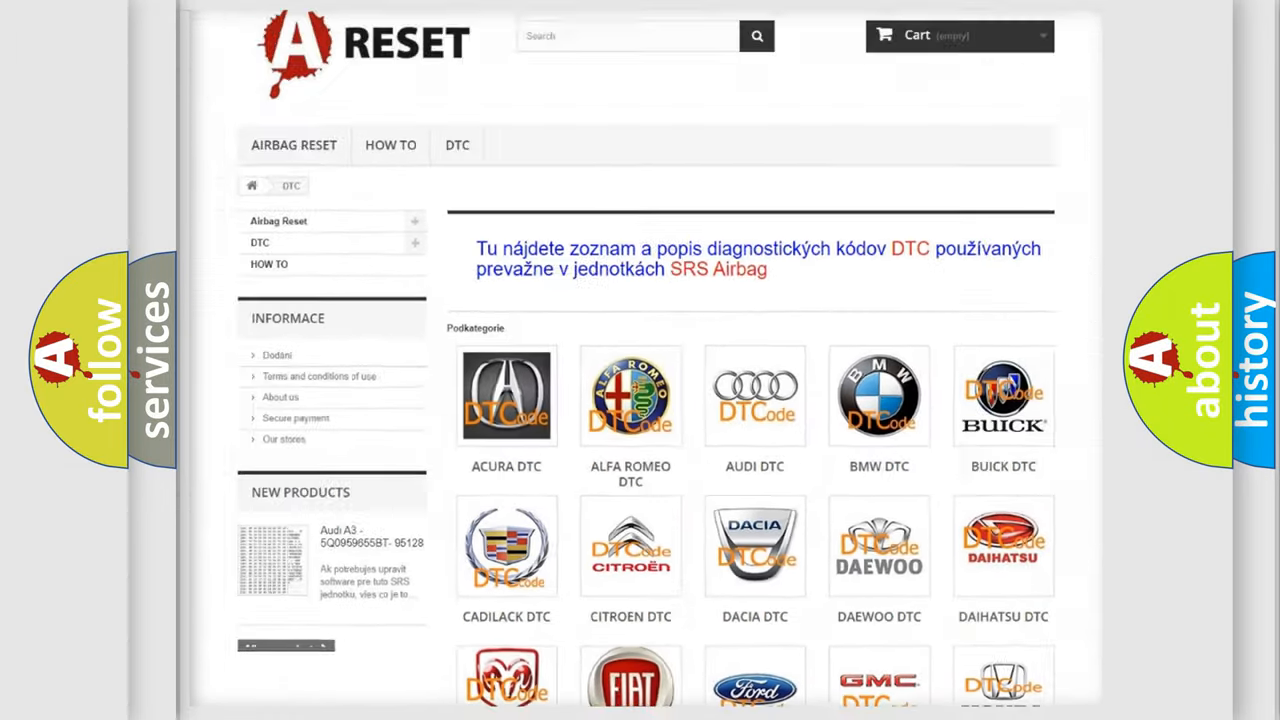
scroll("down", 3)
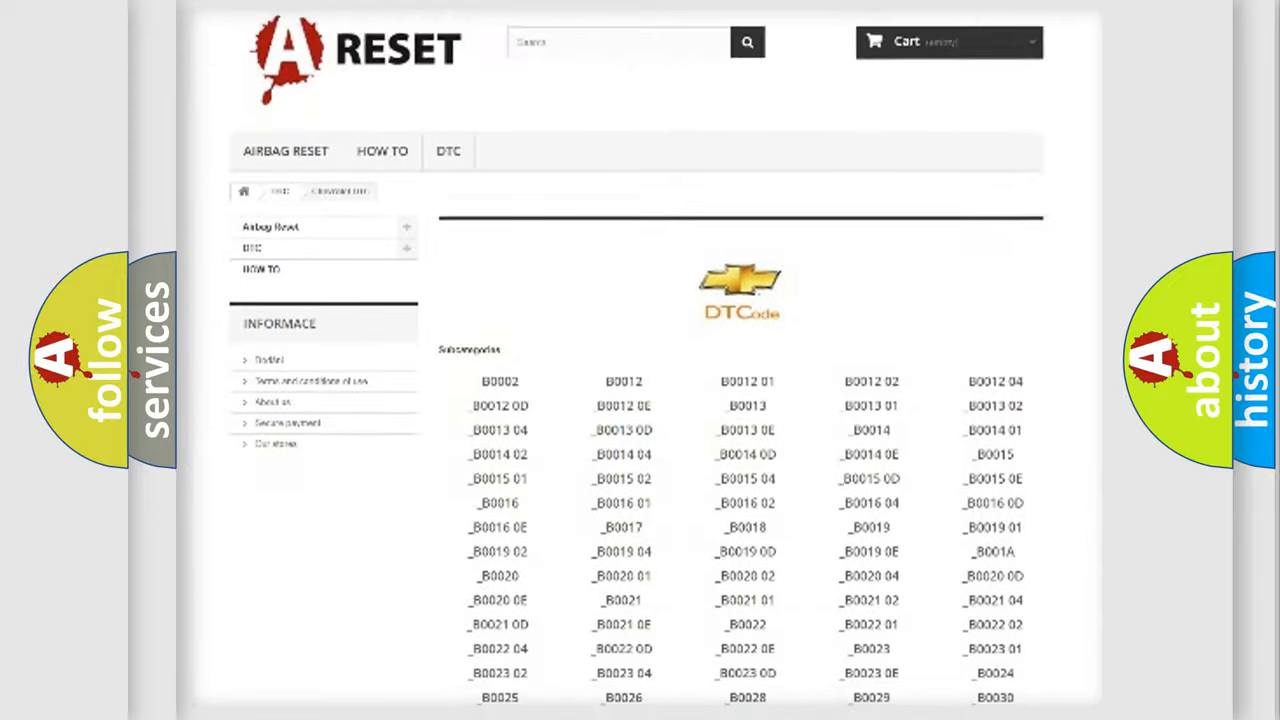
scroll("down", 3)
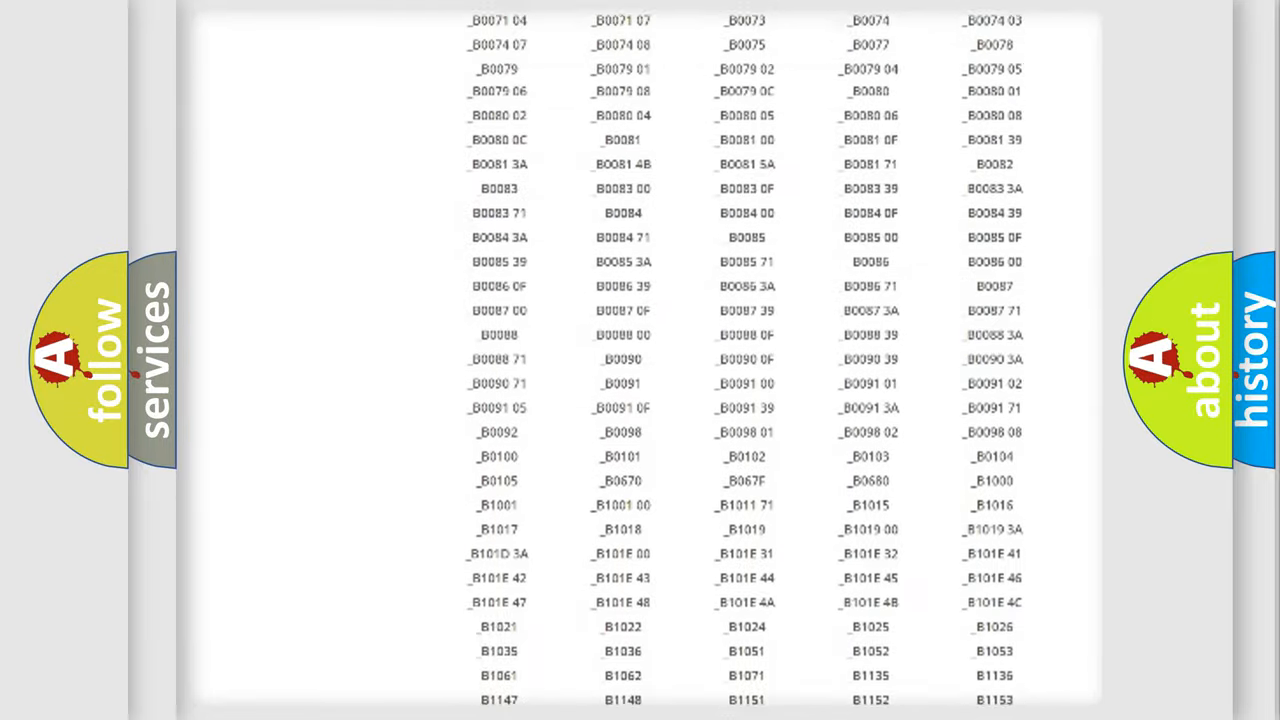